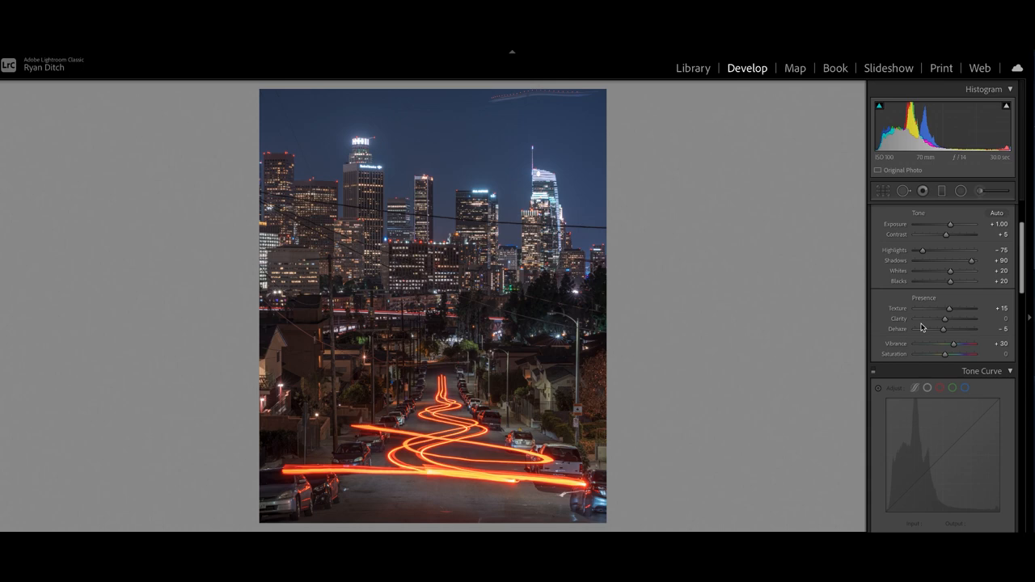
Add a control point in the upper midtones of the point tone curve
scroll(down, 3)
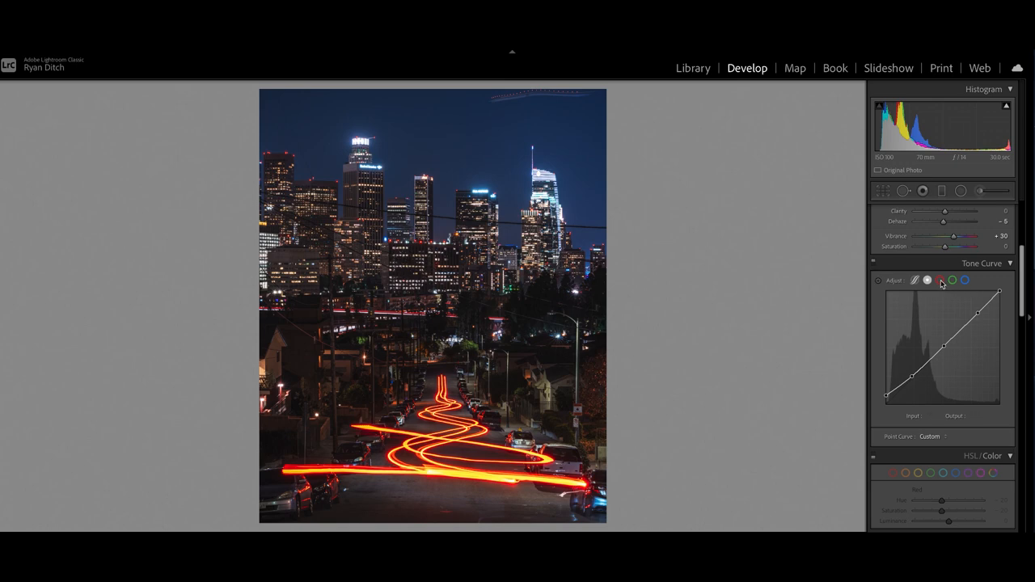
click(974, 282)
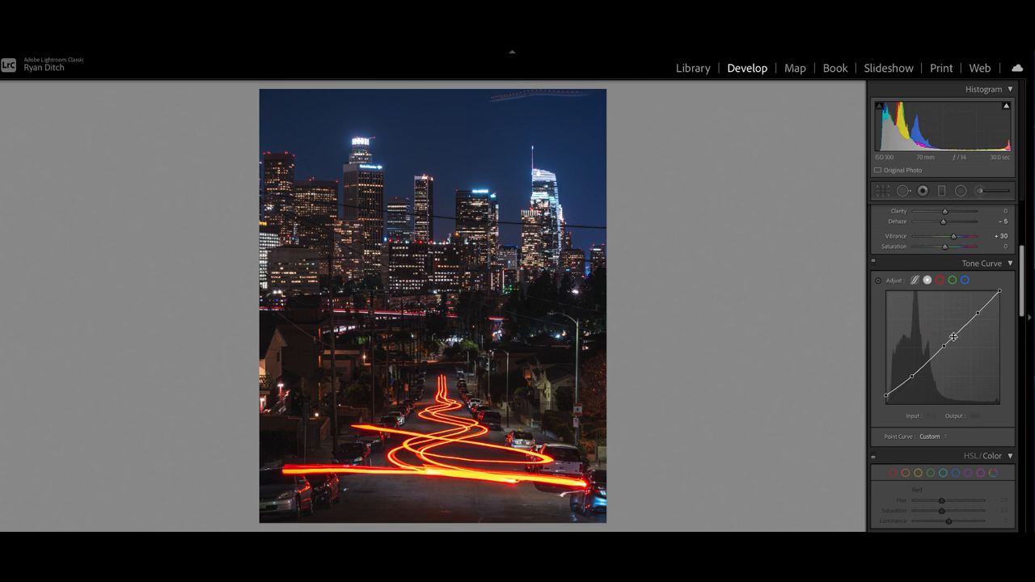
Reach the HSL/Color panel to desaturate and darken the blues
scroll(down, 3)
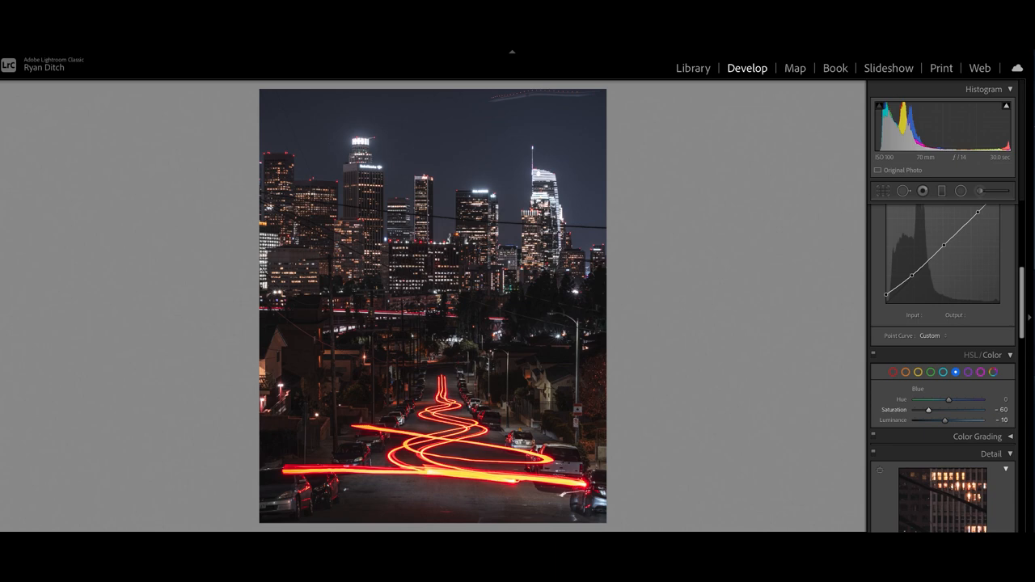
Send the photo to Photoshop and heal the blemish near the top of the sky
key(cmd+tab)
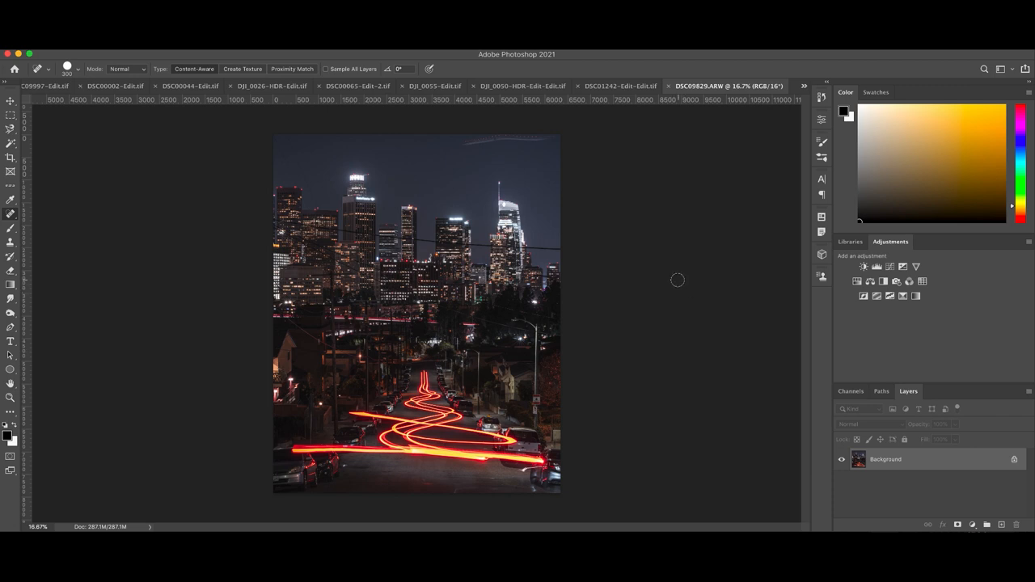
mouse_move(537, 144)
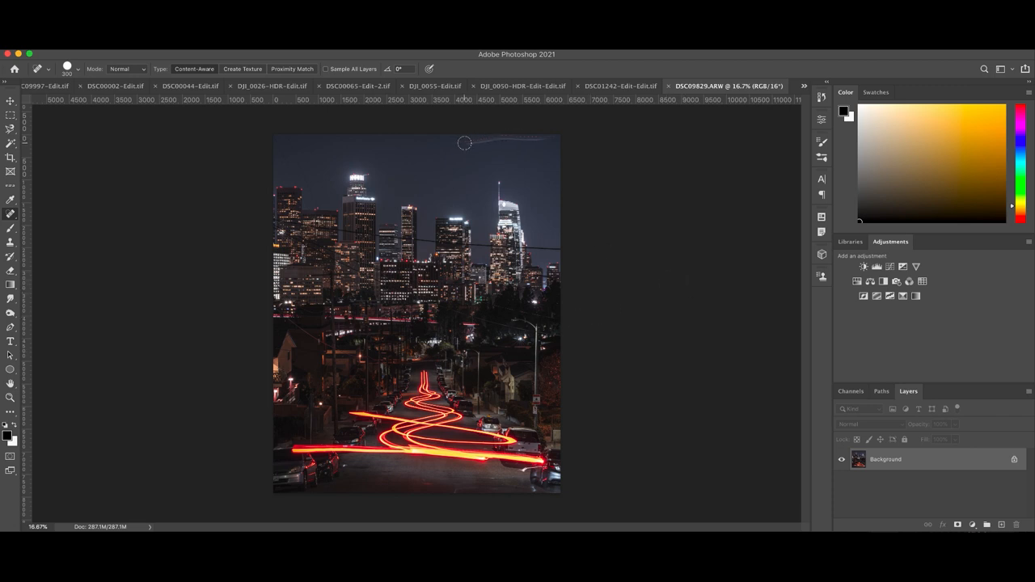
drag(463, 142, 498, 136)
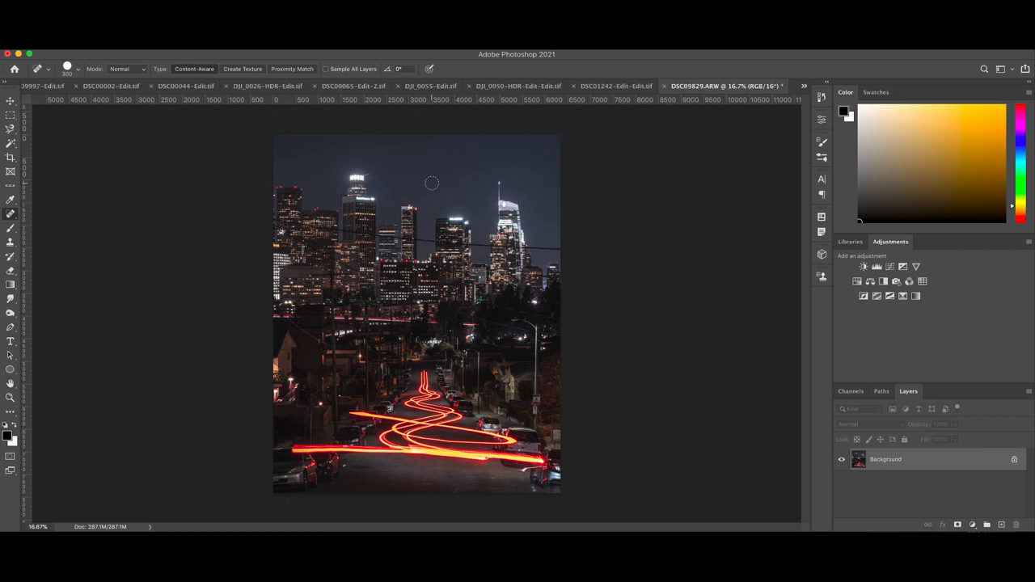
mouse_move(357, 180)
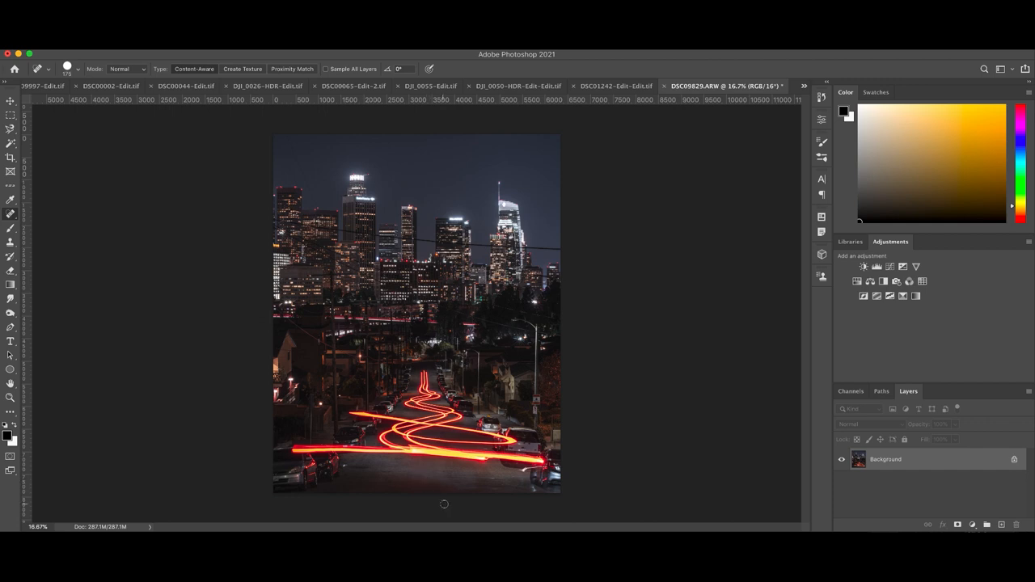
mouse_move(537, 501)
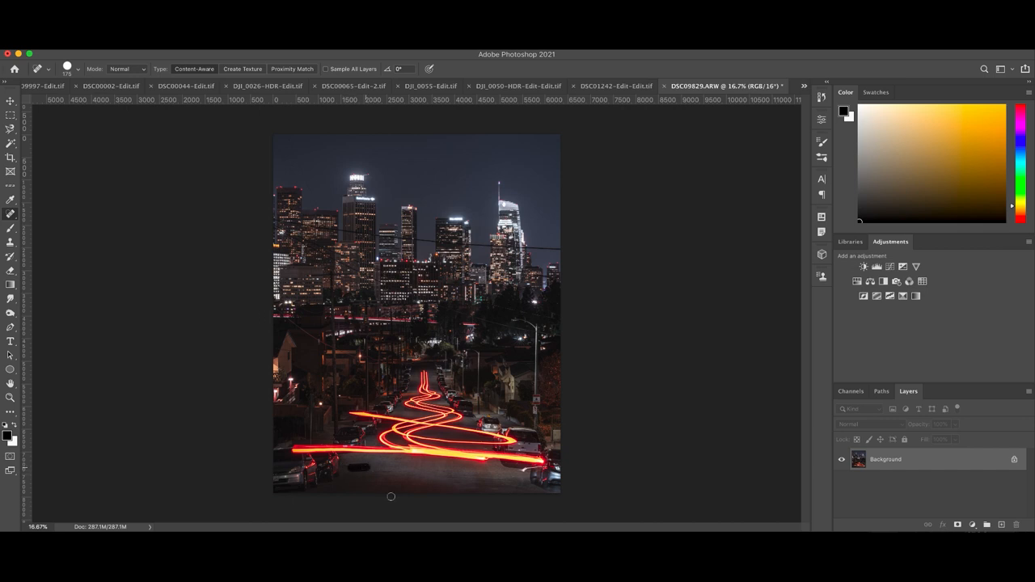
mouse_move(547, 333)
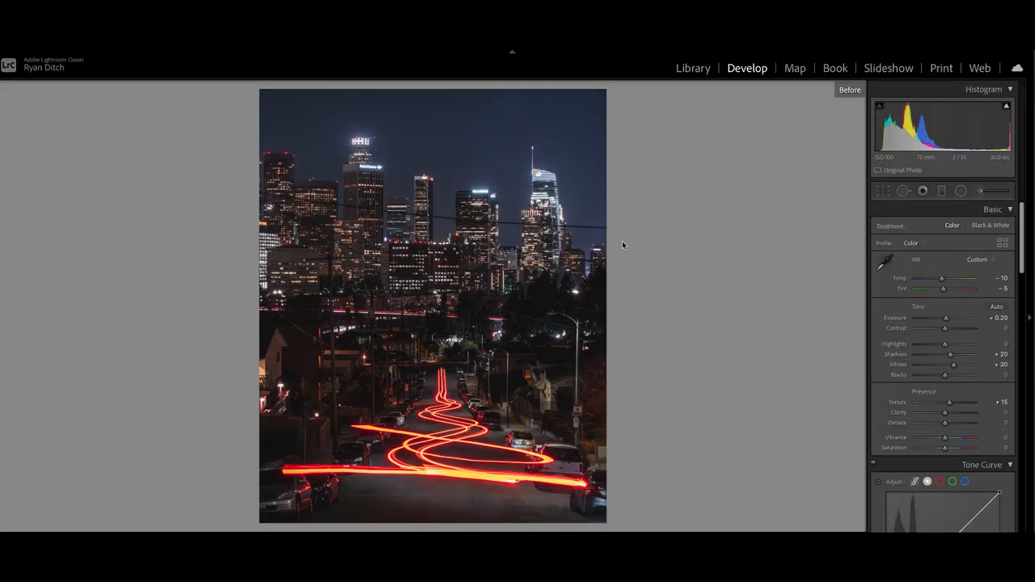
mouse_move(702, 256)
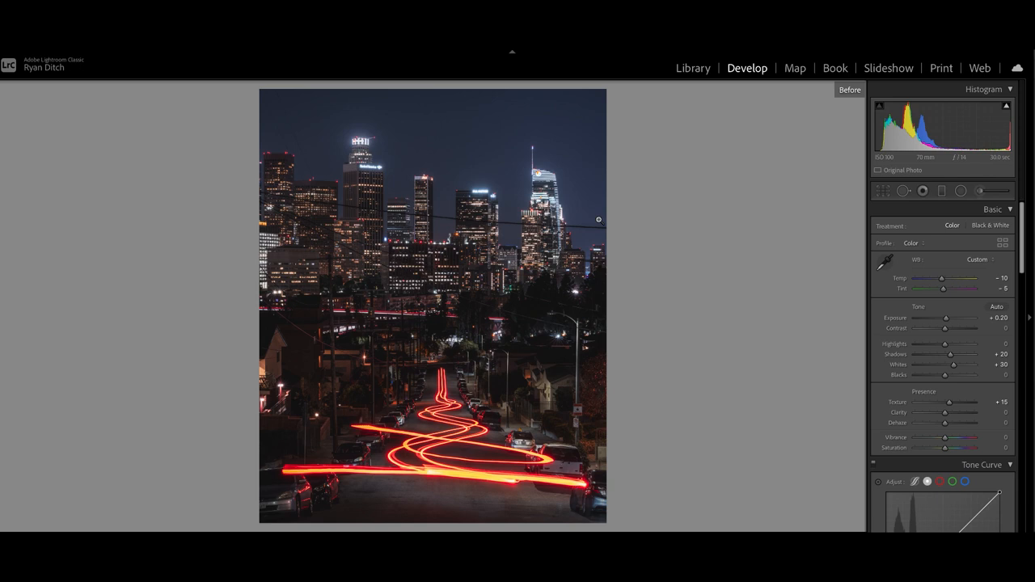
mouse_move(467, 209)
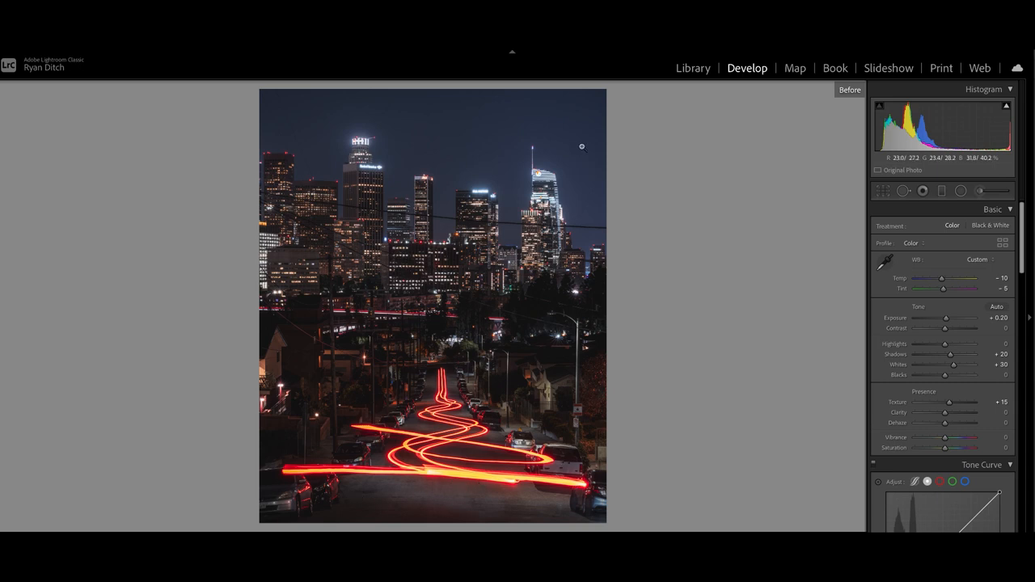
mouse_move(689, 226)
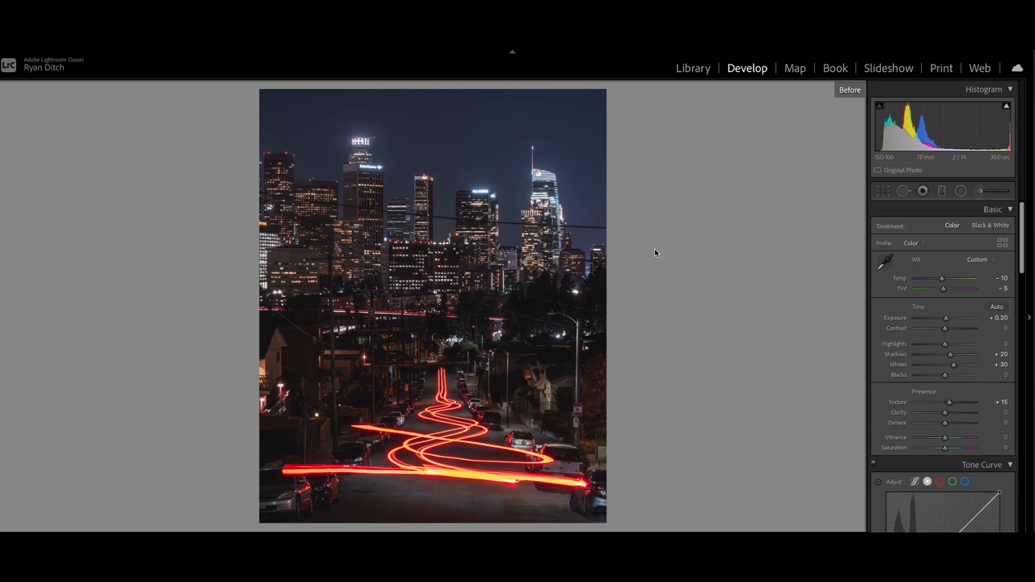
mouse_move(668, 251)
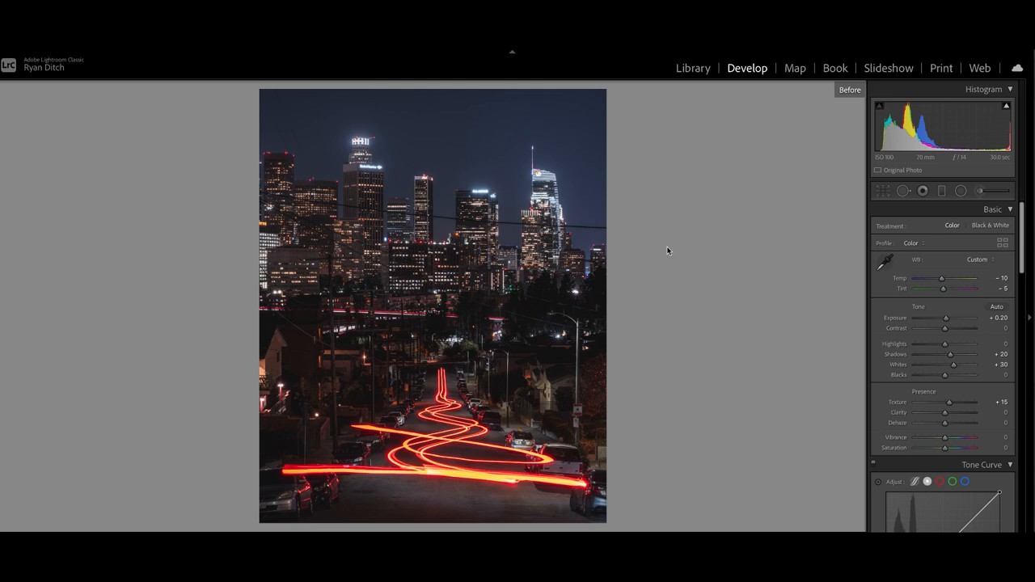